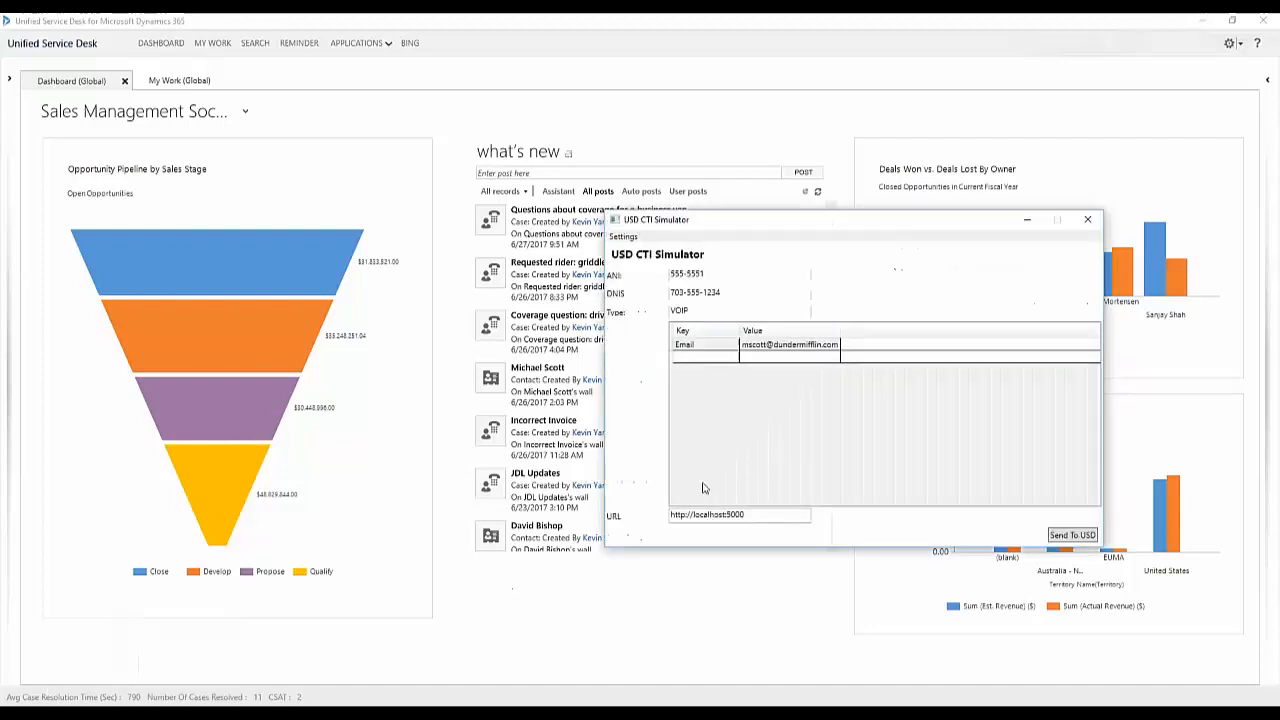
# Send the simulated mscott call to USD, opening Michael Scott's contact session.
pyautogui.click(1072, 534)
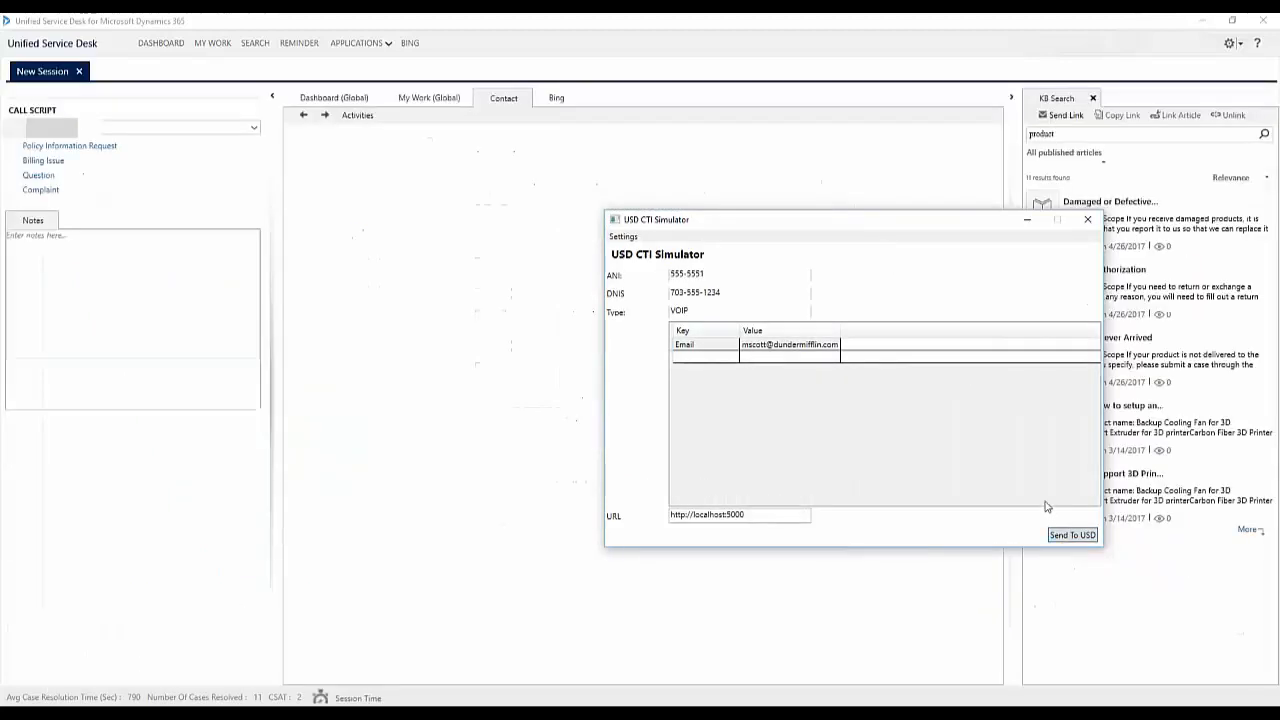
pyautogui.click(1011, 97)
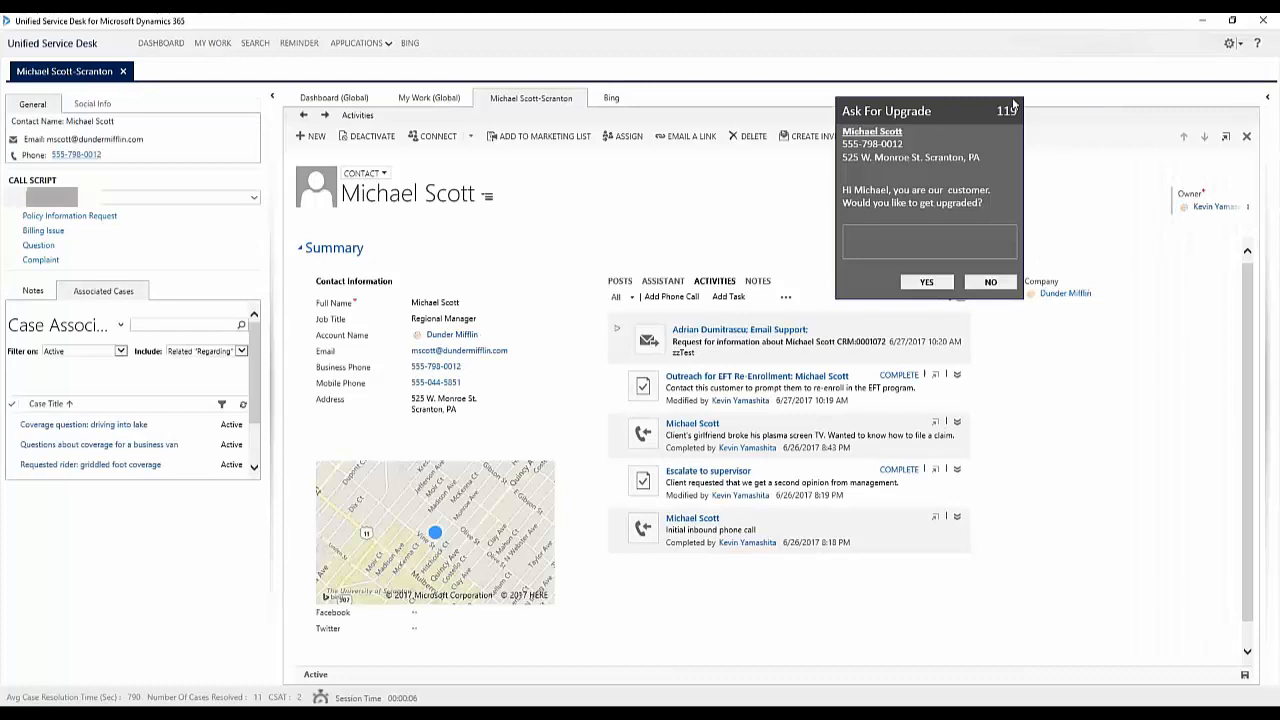
# Decline the upgrade prompt with NO and view Michael Scott's Bing search results.
pyautogui.click(990, 281)
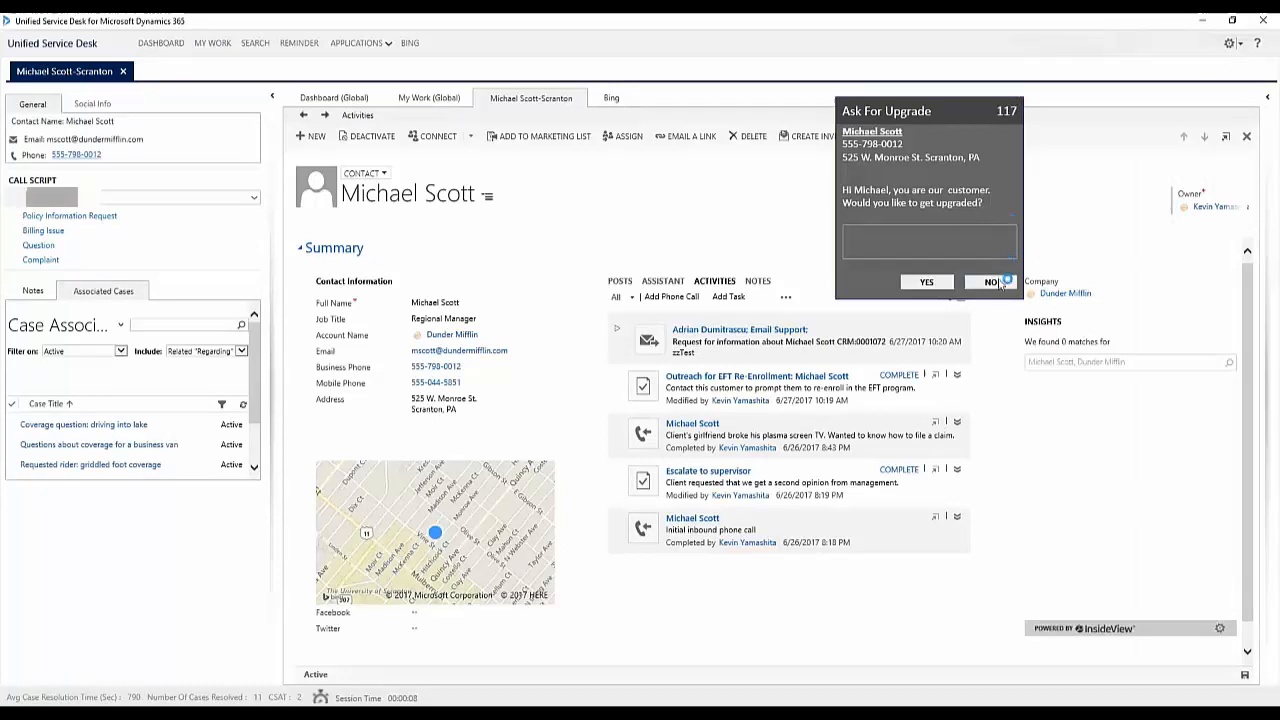
pyautogui.click(990, 281)
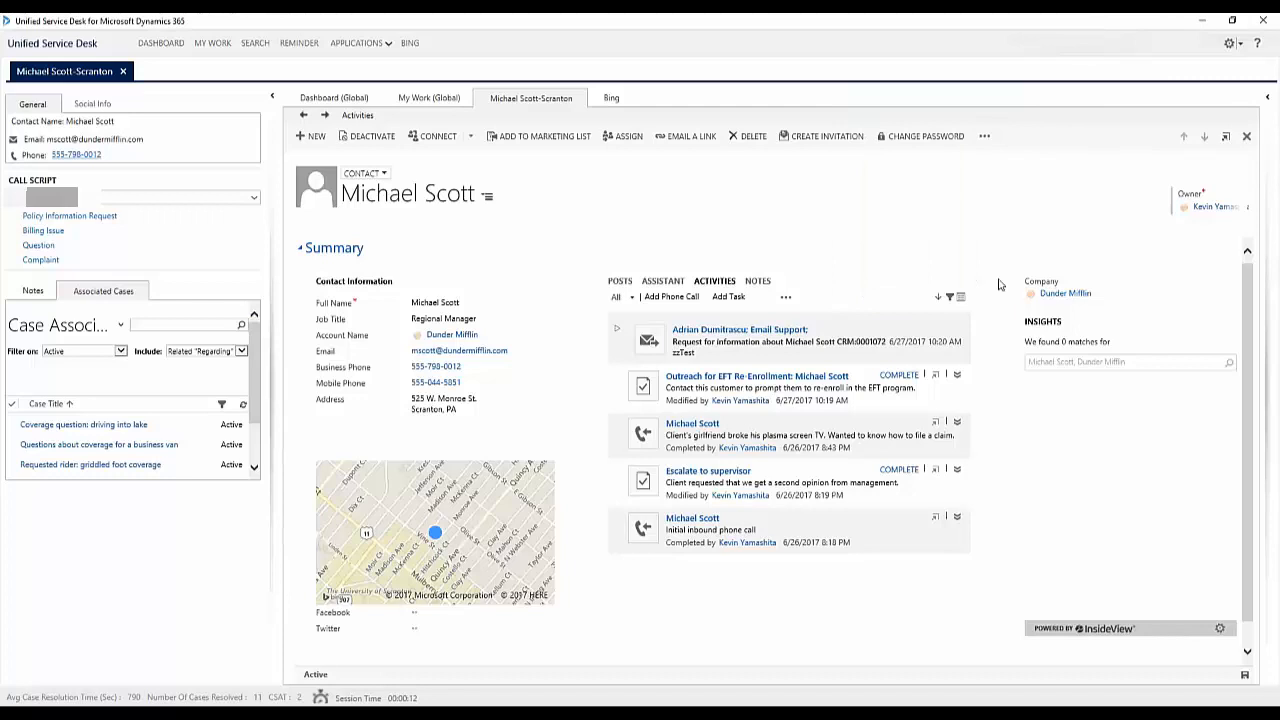
pyautogui.moveTo(733, 160)
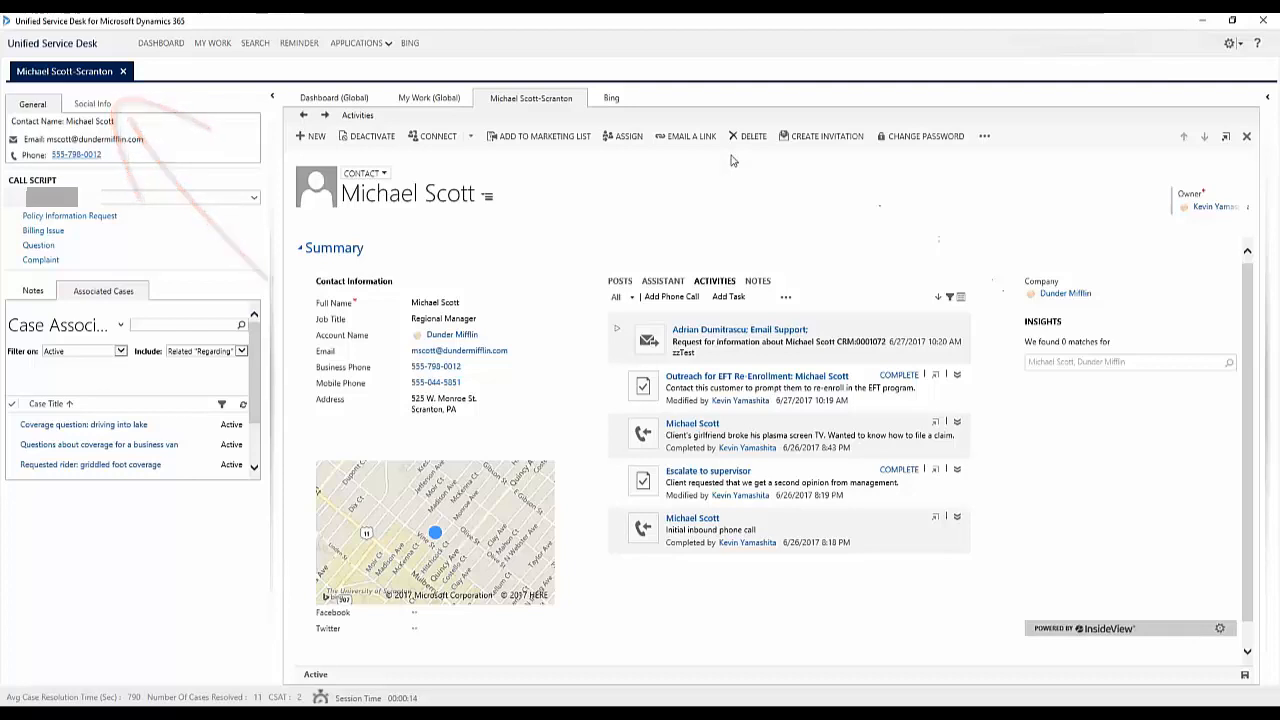
pyautogui.click(610, 97)
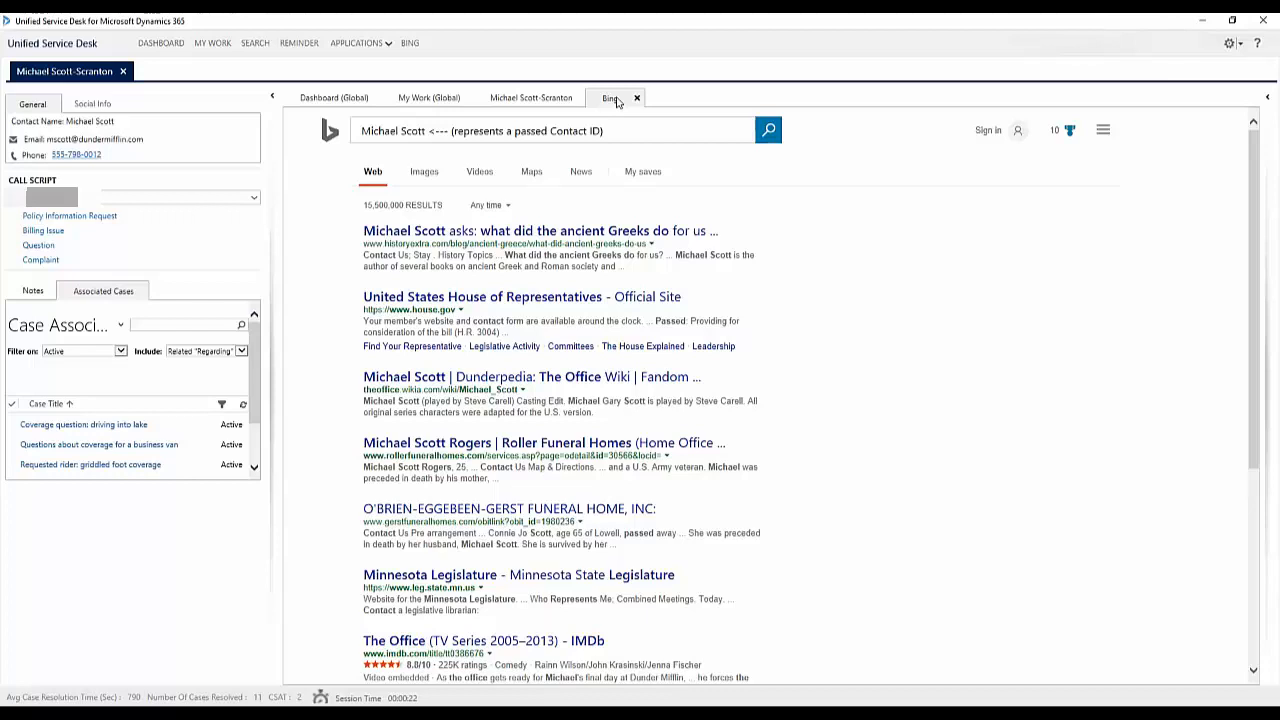
# Run the Question script step and submit the prompt, opening Google and KB Search.
pyautogui.click(38, 245)
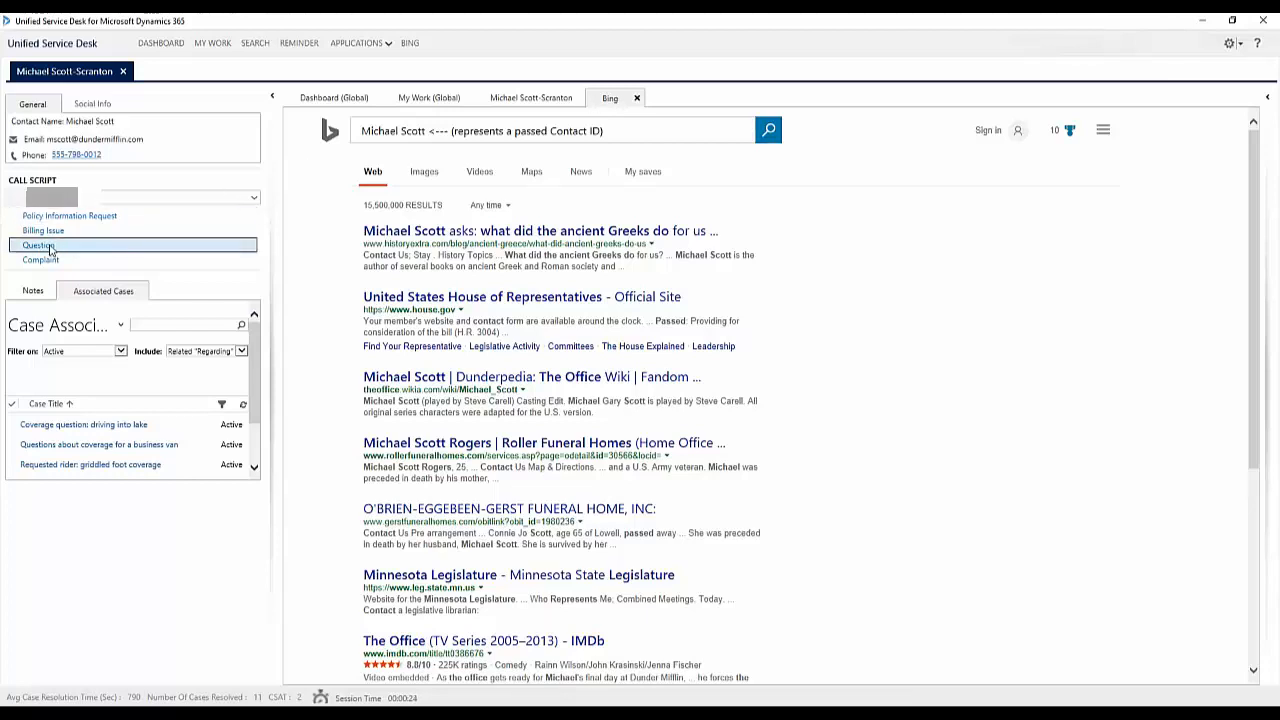
pyautogui.click(39, 245)
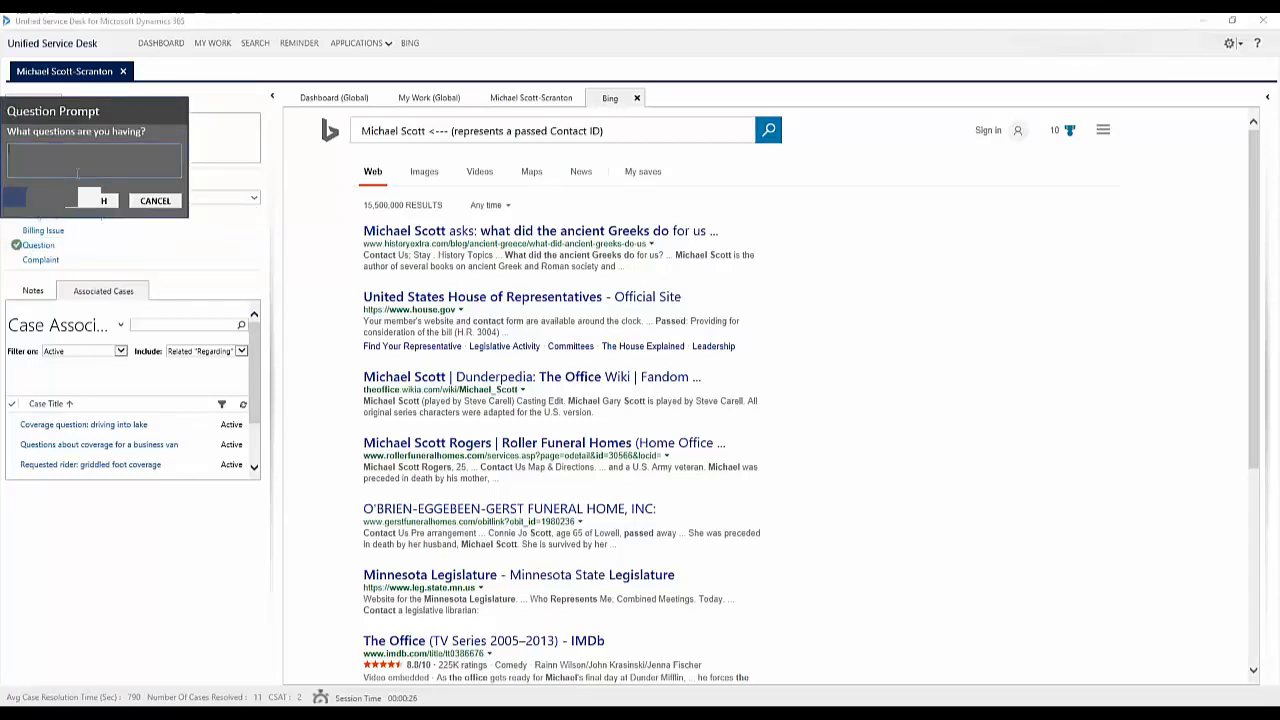
pyautogui.click(94, 160)
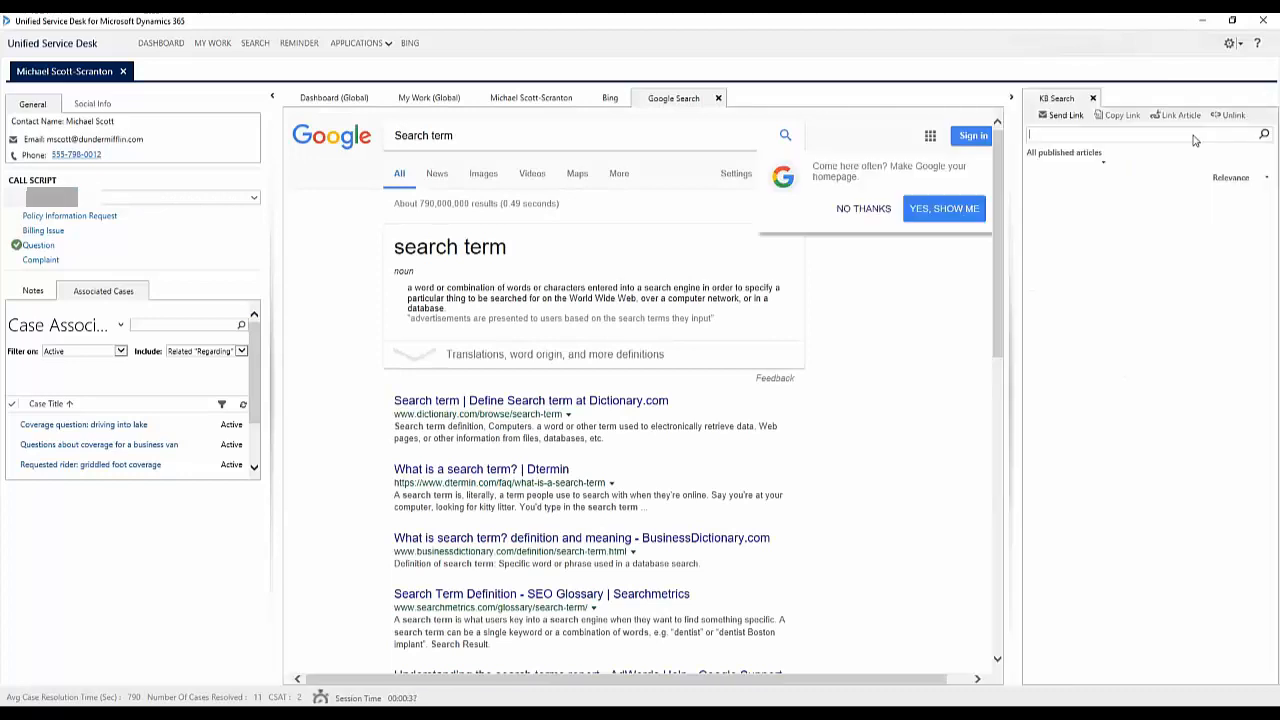
# Search the knowledge base for 'product' and run the Complaint script step.
pyautogui.write('product')
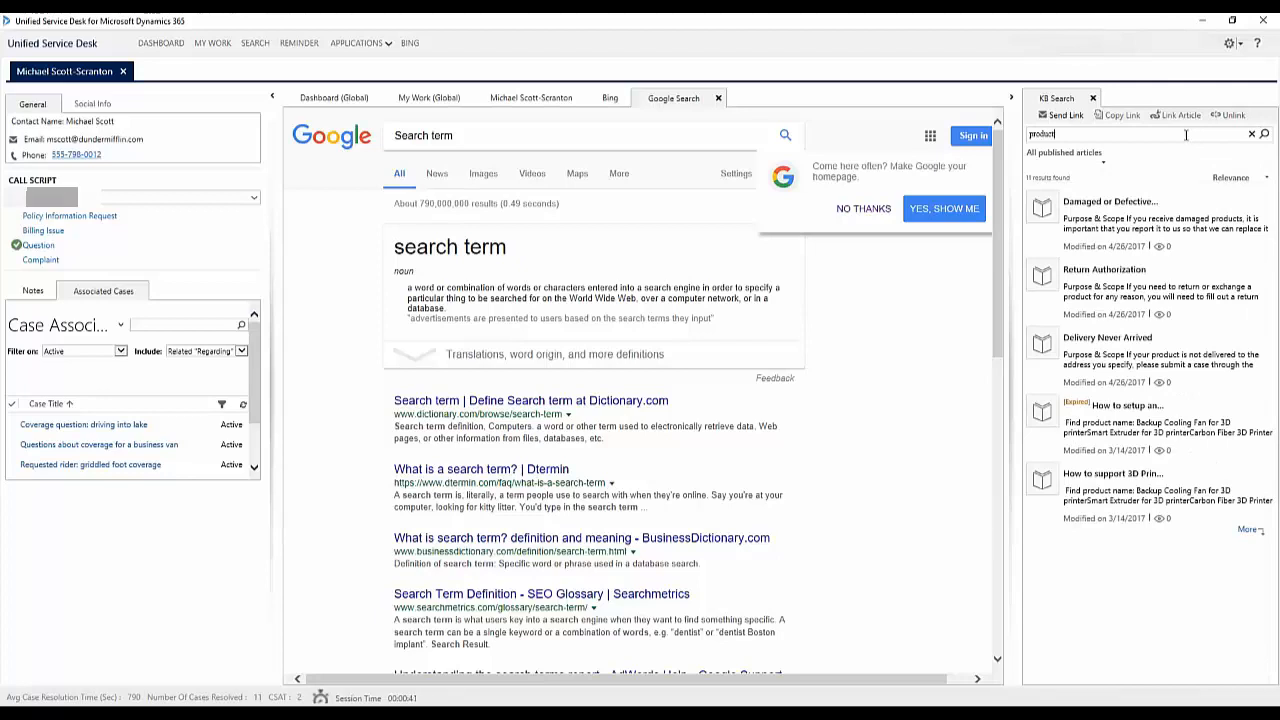
pyautogui.click(41, 260)
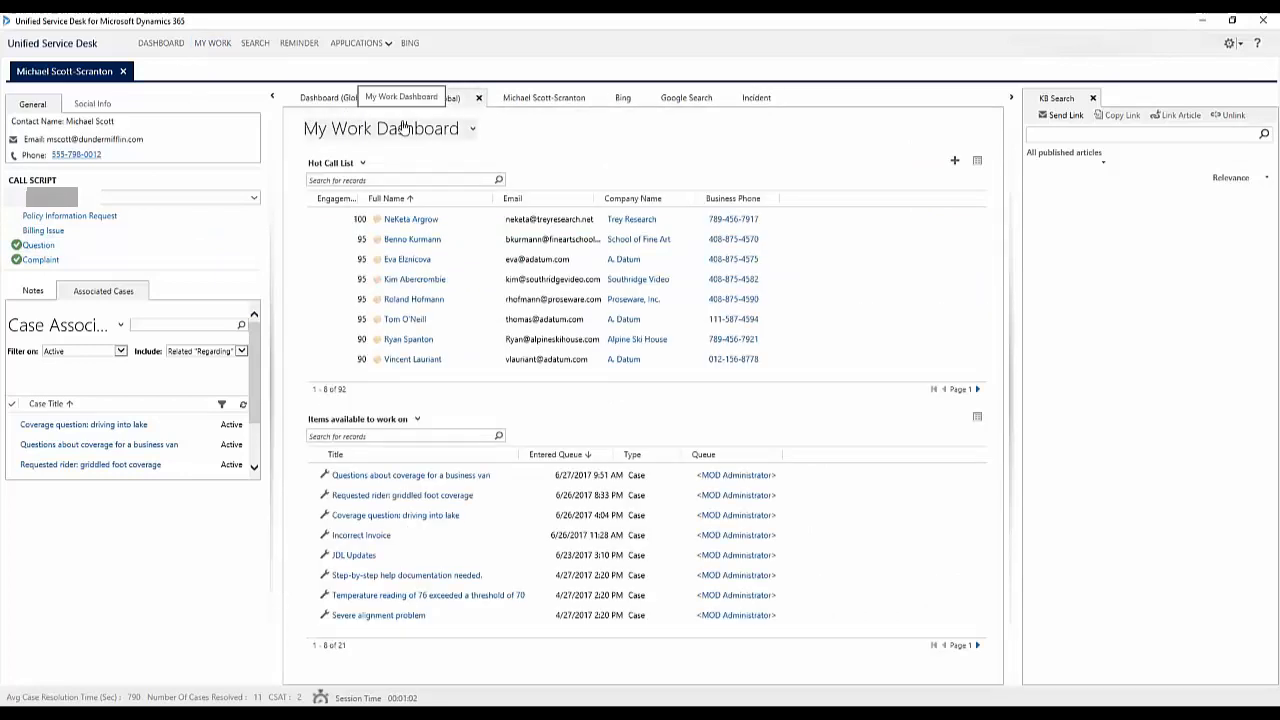
# Search 'dunder', open David Wallace's session, then return to Michael Scott-Scranton.
pyautogui.click(255, 43)
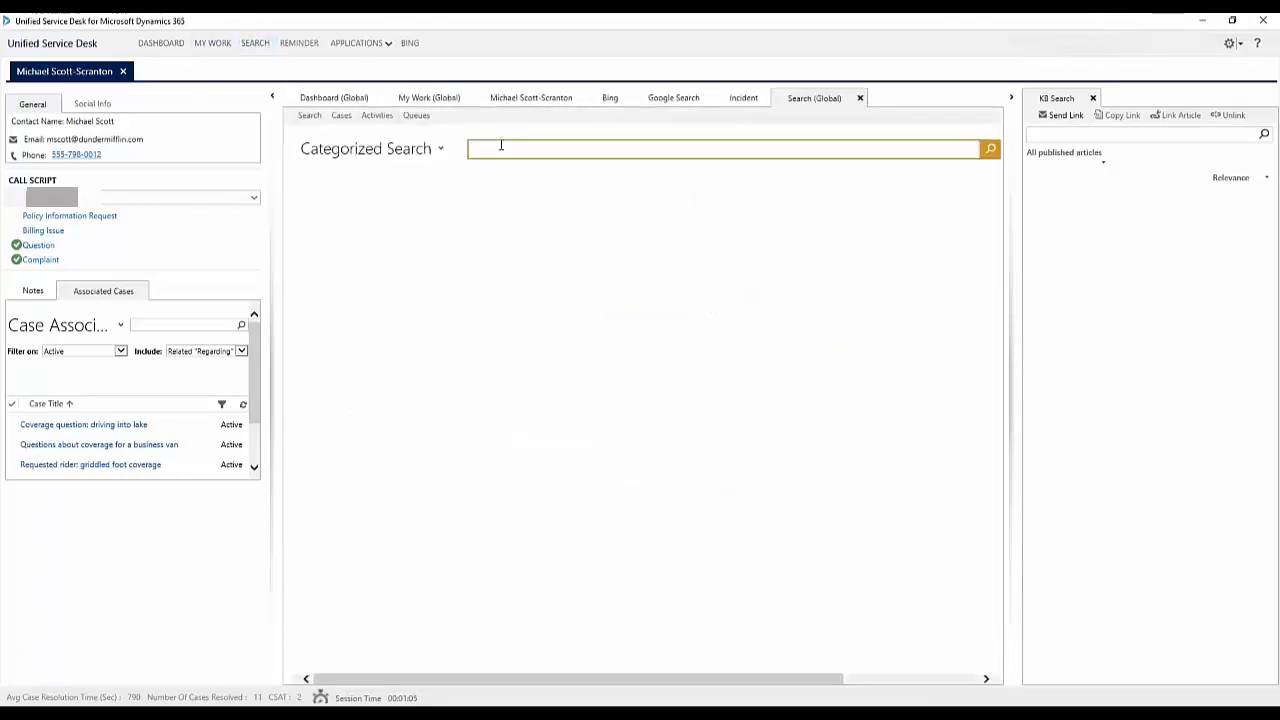
pyautogui.write('dunder')
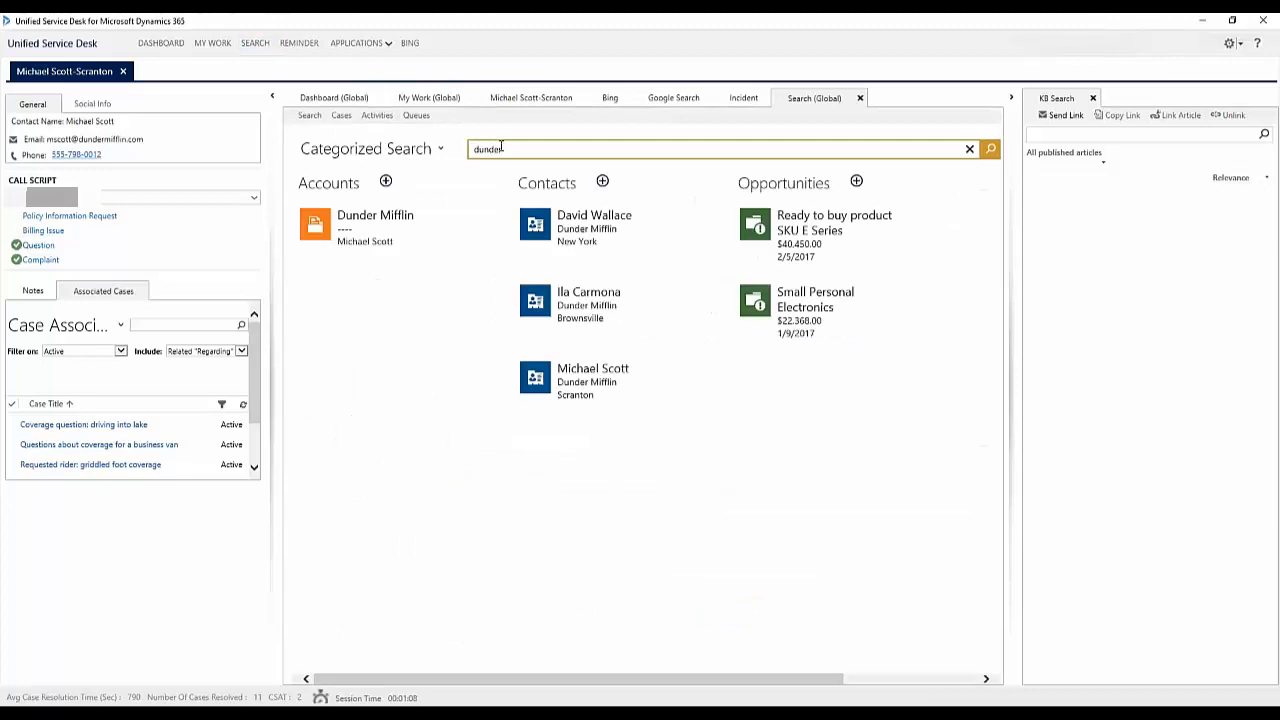
pyautogui.moveTo(594, 225)
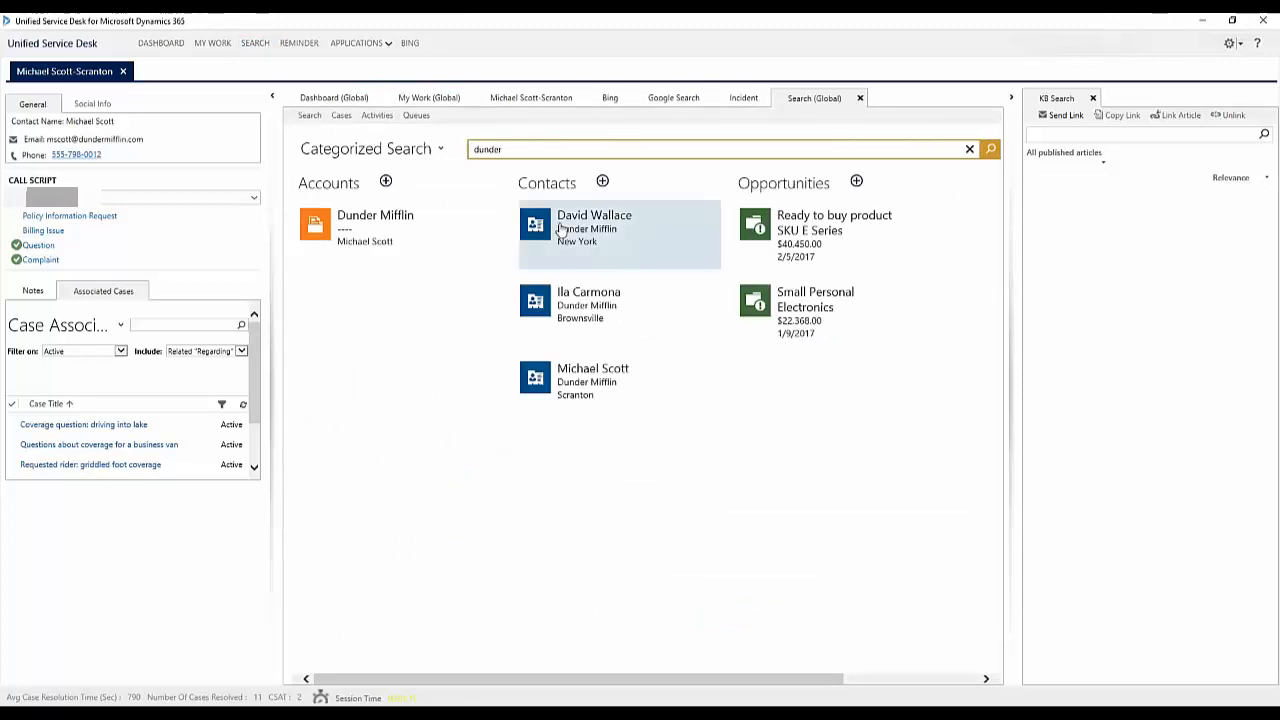
pyautogui.click(594, 228)
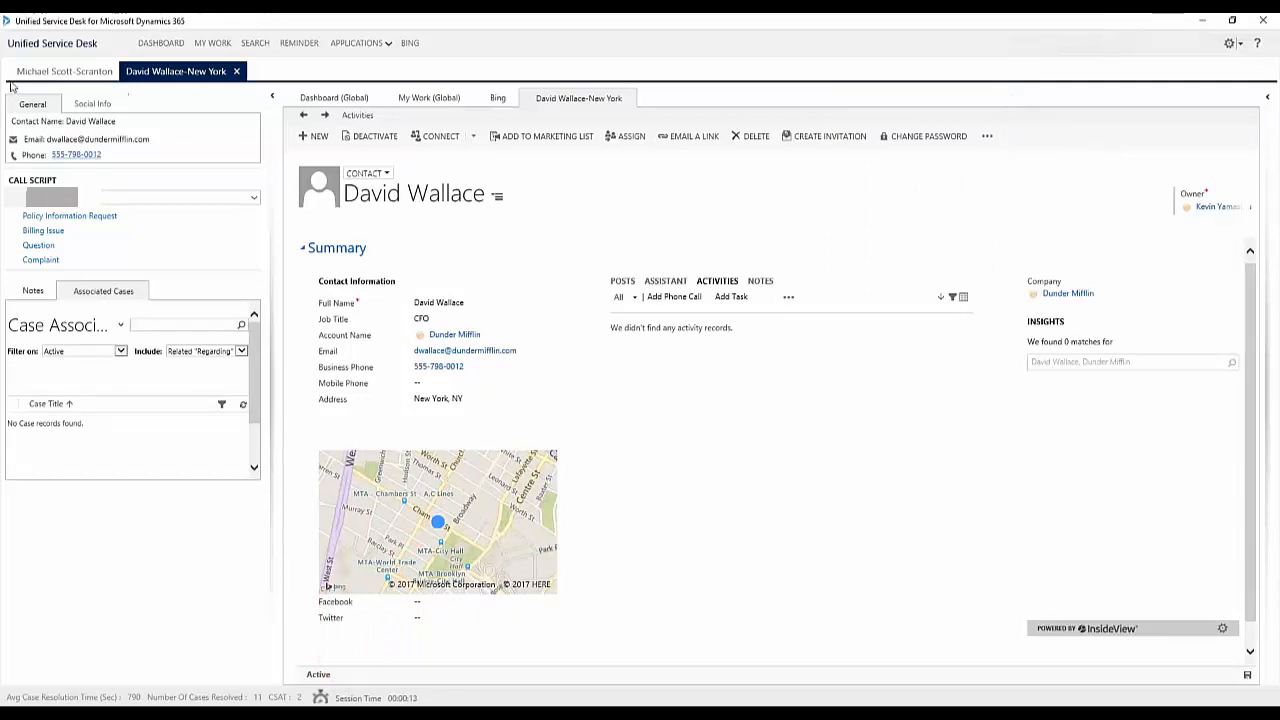
pyautogui.click(64, 71)
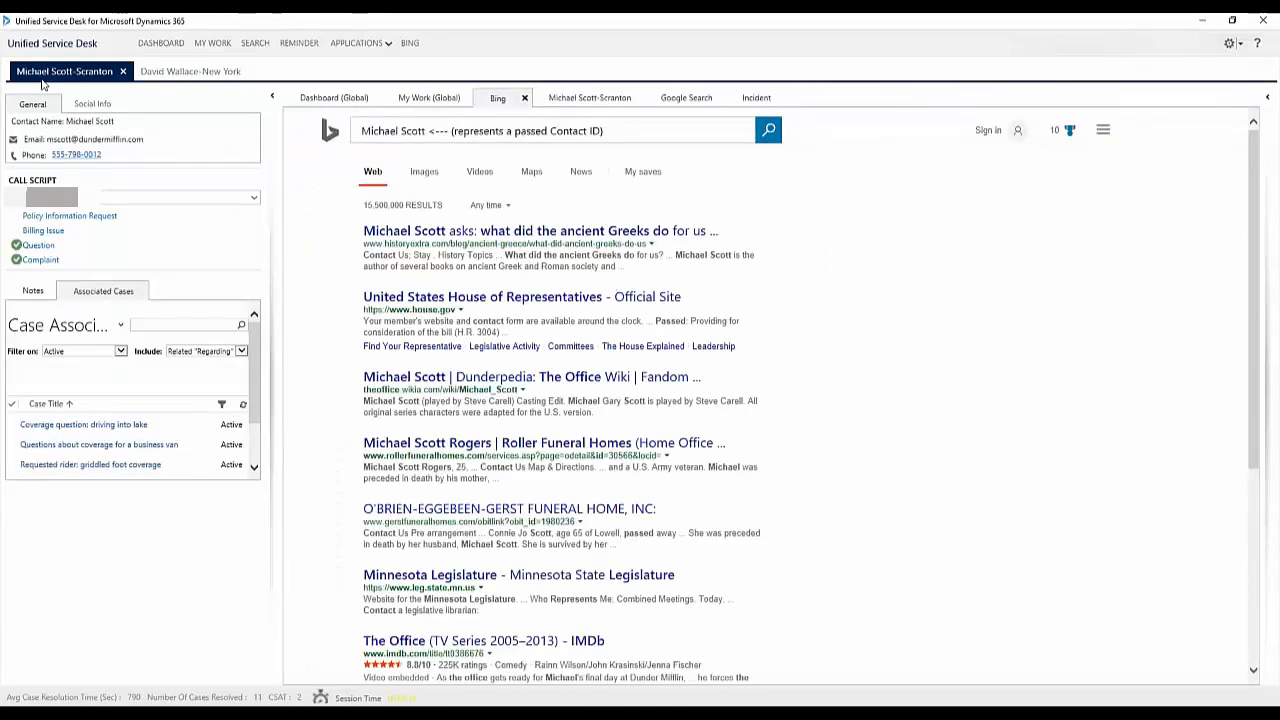